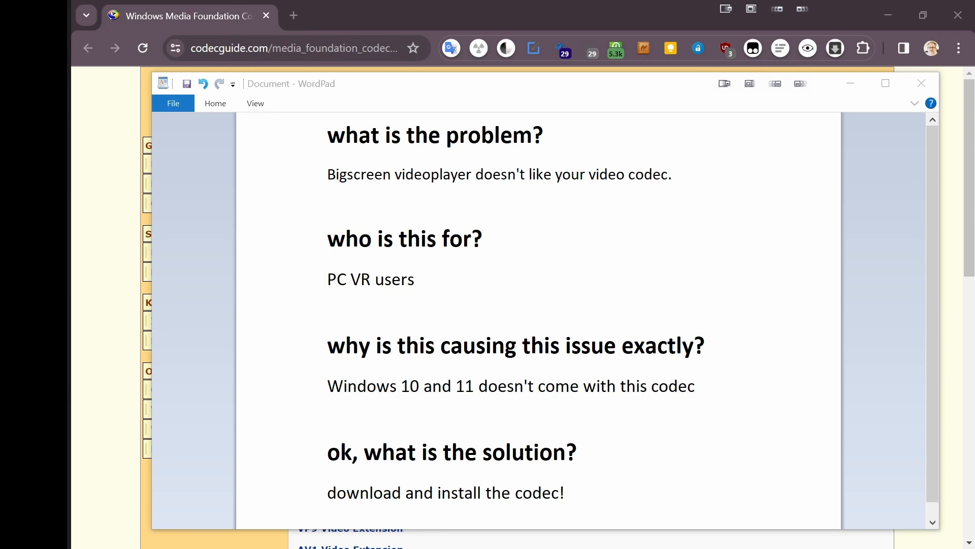
mouse_move(365, 200)
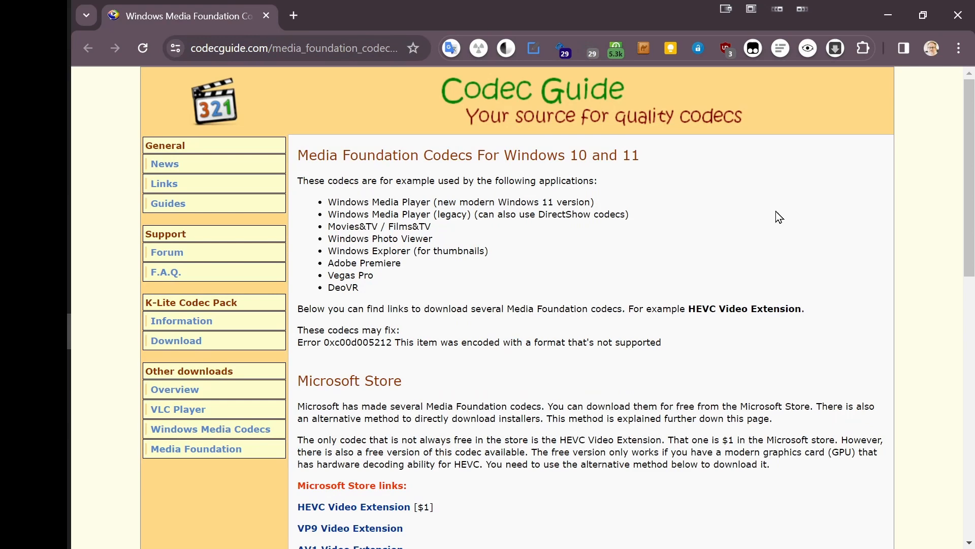
mouse_move(712, 256)
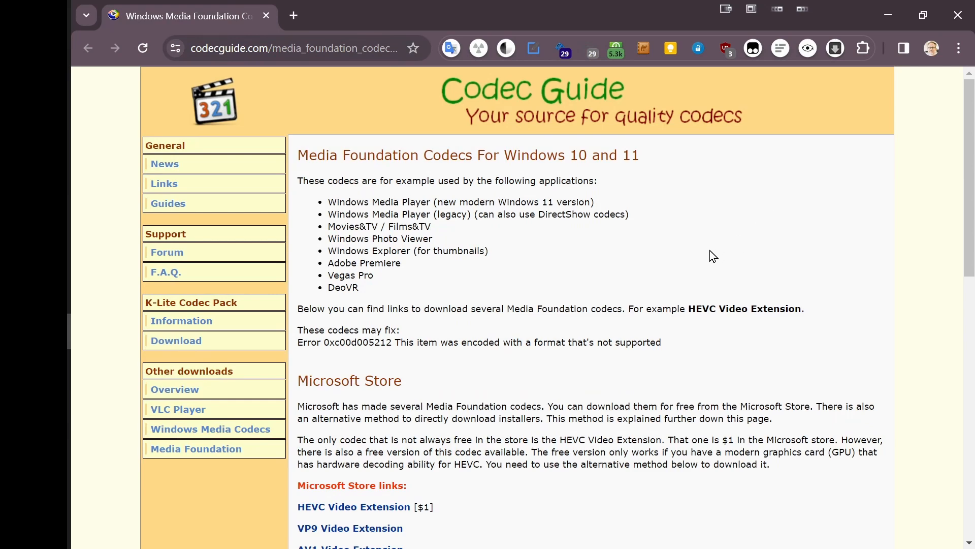
Locate the HEVC entry in the ProductIDs list and follow its Adguard Store generator link
scroll("down", 3)
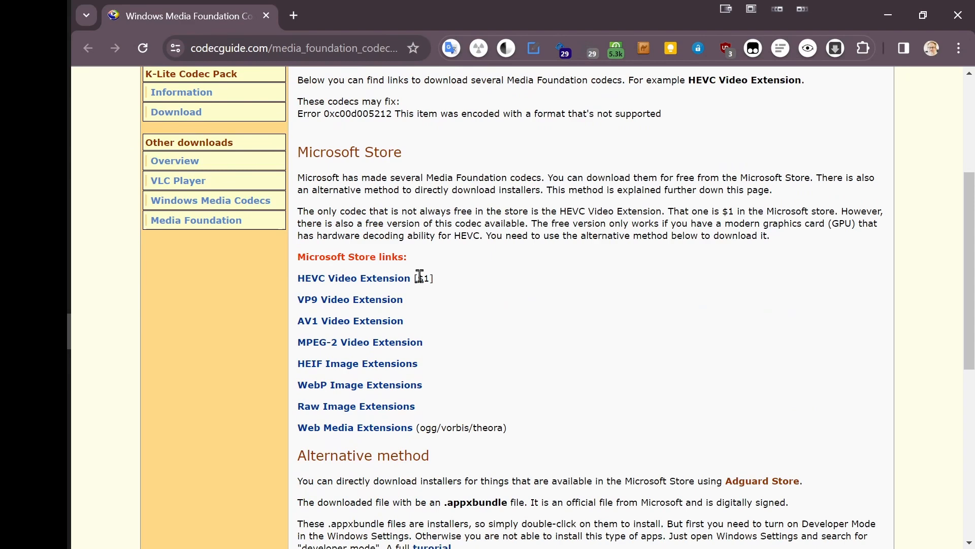
mouse_move(522, 303)
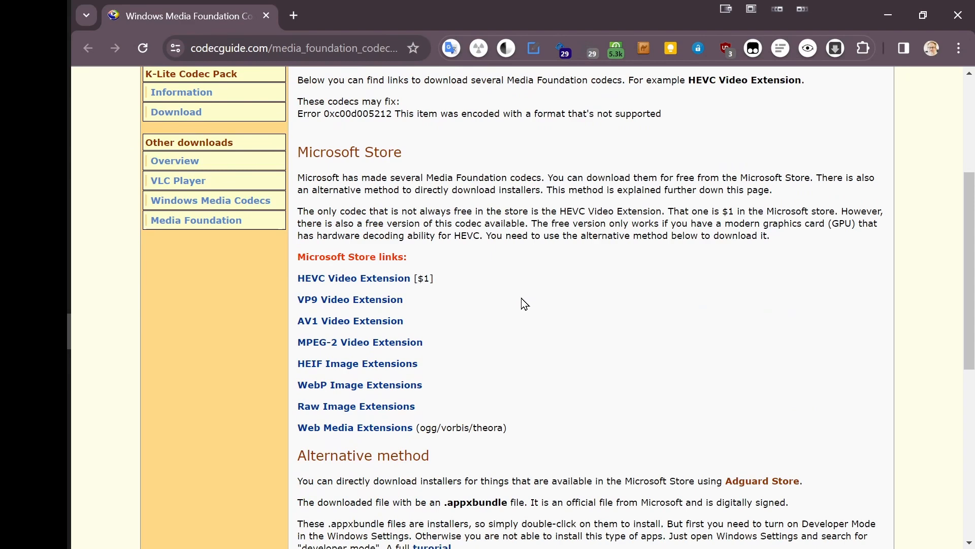
scroll("down", 3)
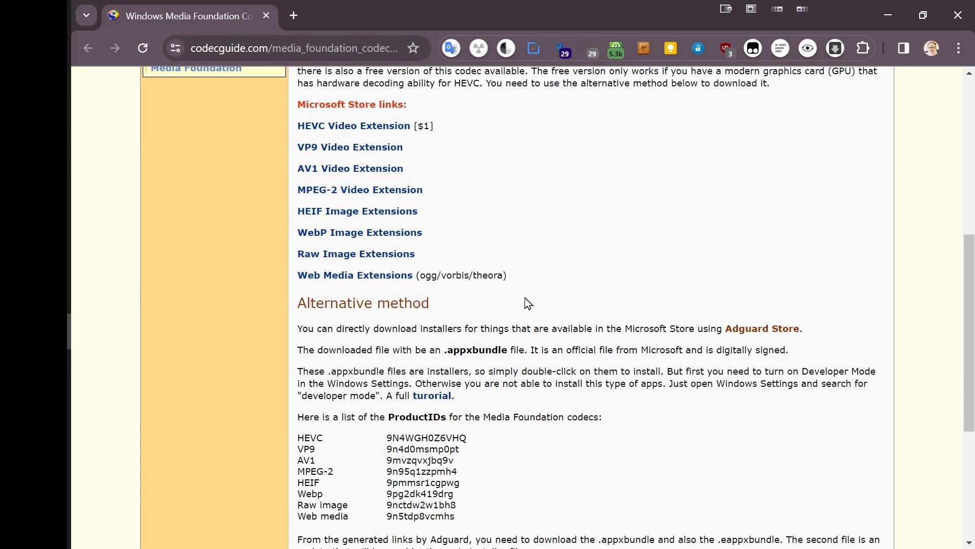
scroll("down", 3)
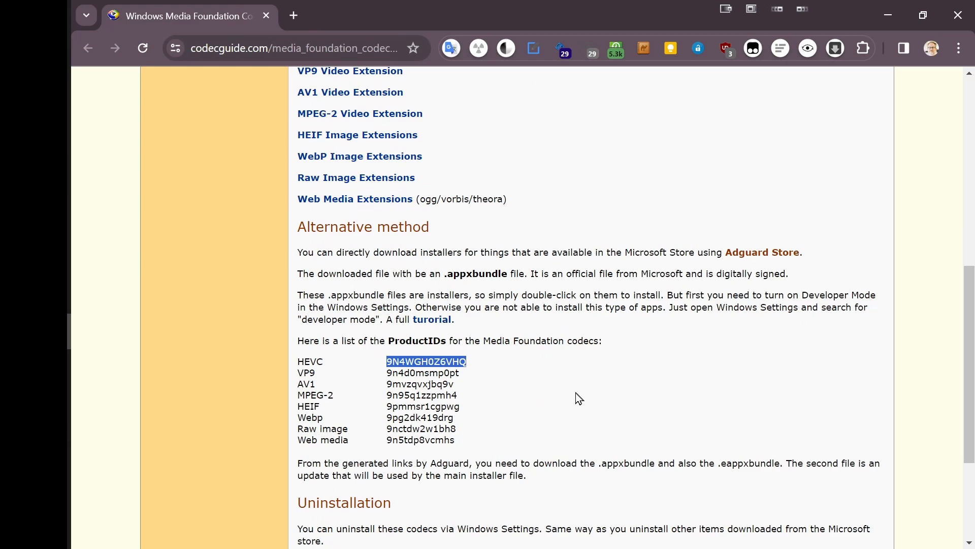
mouse_move(417, 324)
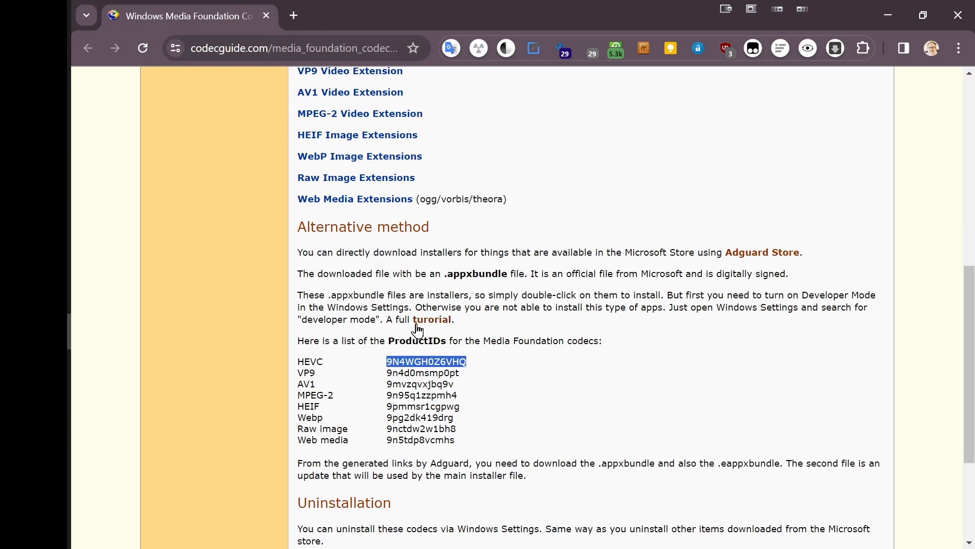
mouse_move(599, 359)
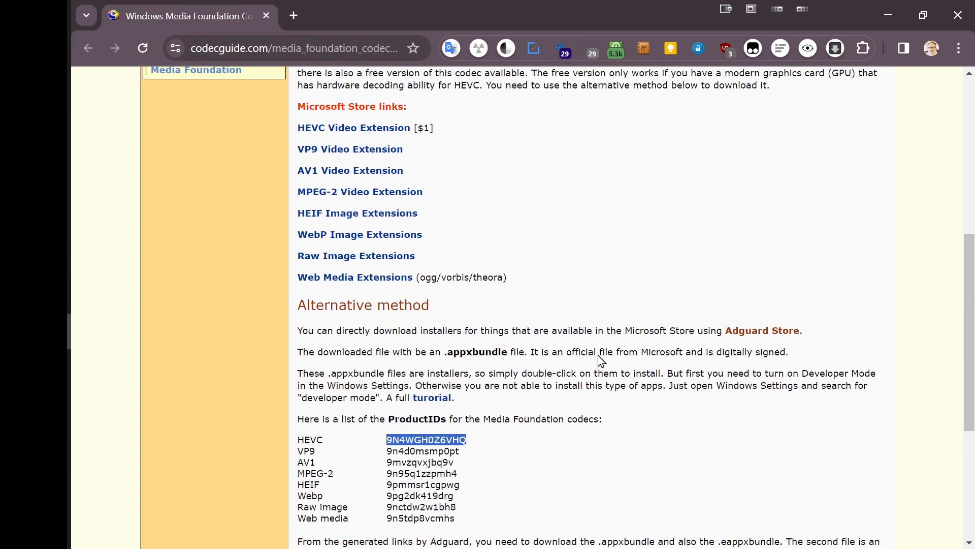
scroll("up", 3)
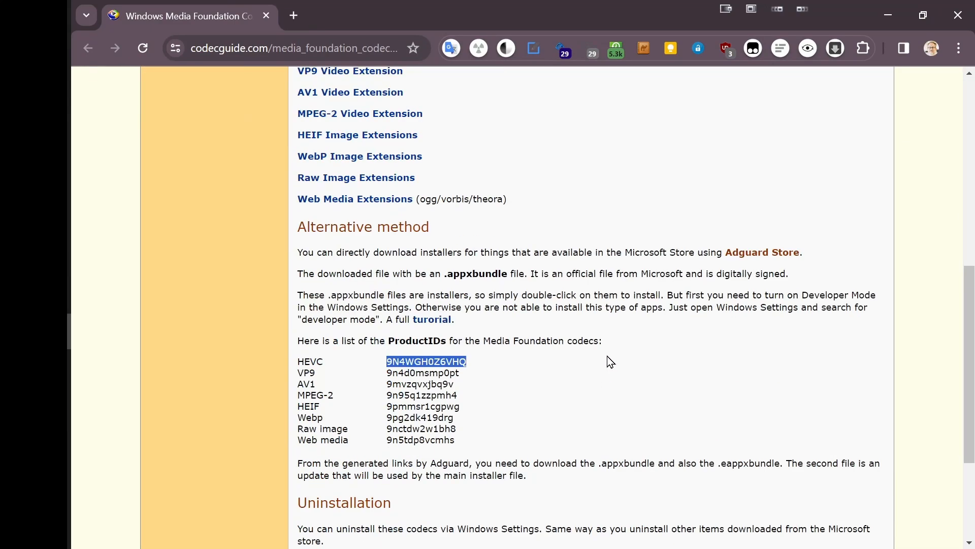
mouse_move(754, 265)
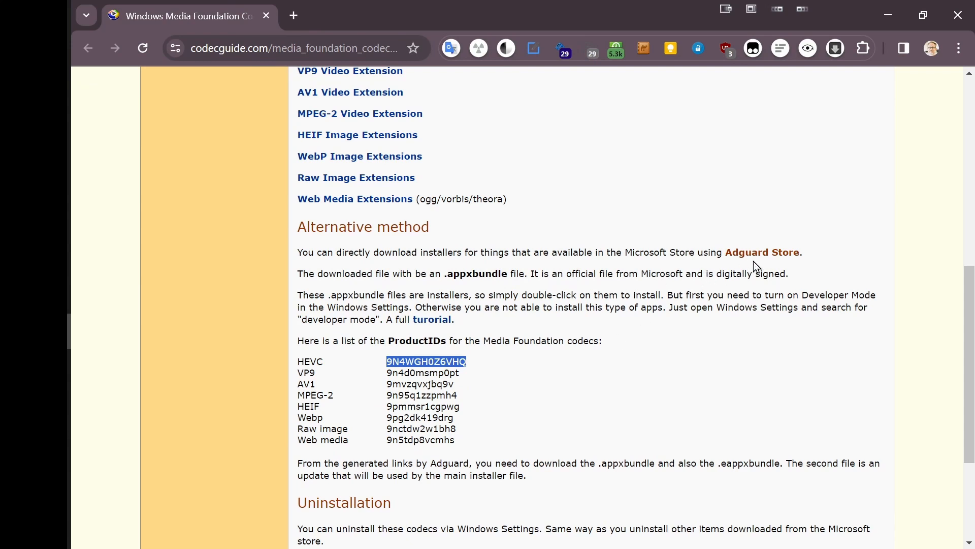
mouse_move(757, 255)
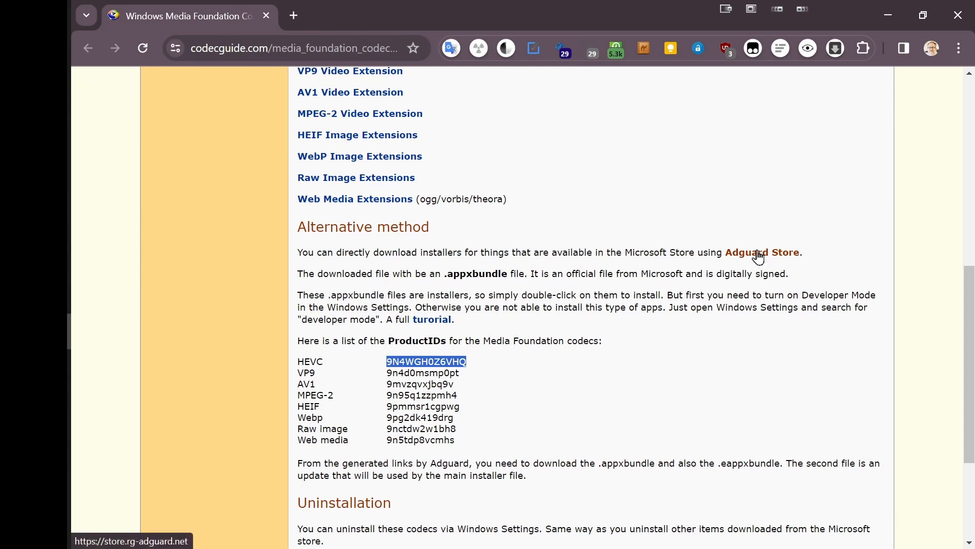
left_click(762, 252)
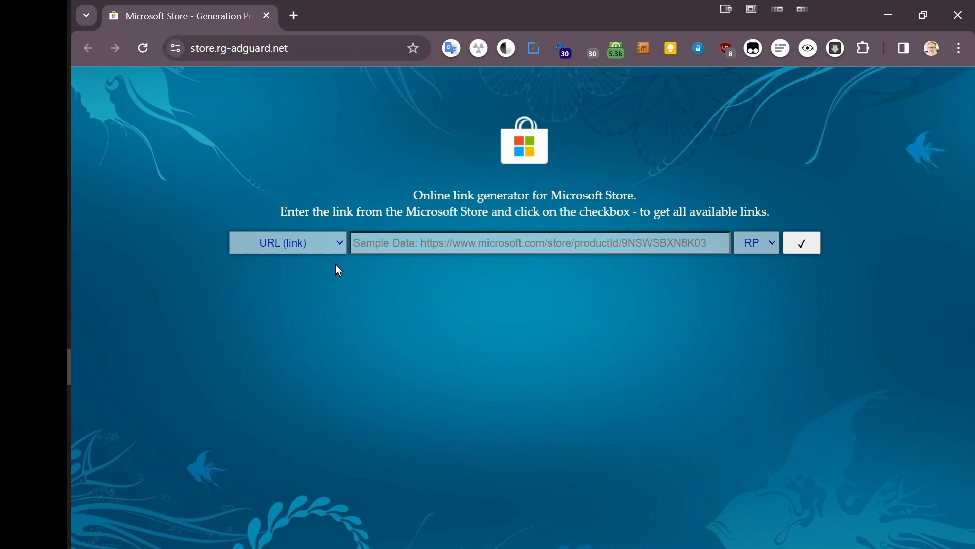
Generate RP-channel download links for ProductId 9N4WGH0Z6VHQ and bring up options on the .appxbundle link
left_click(288, 242)
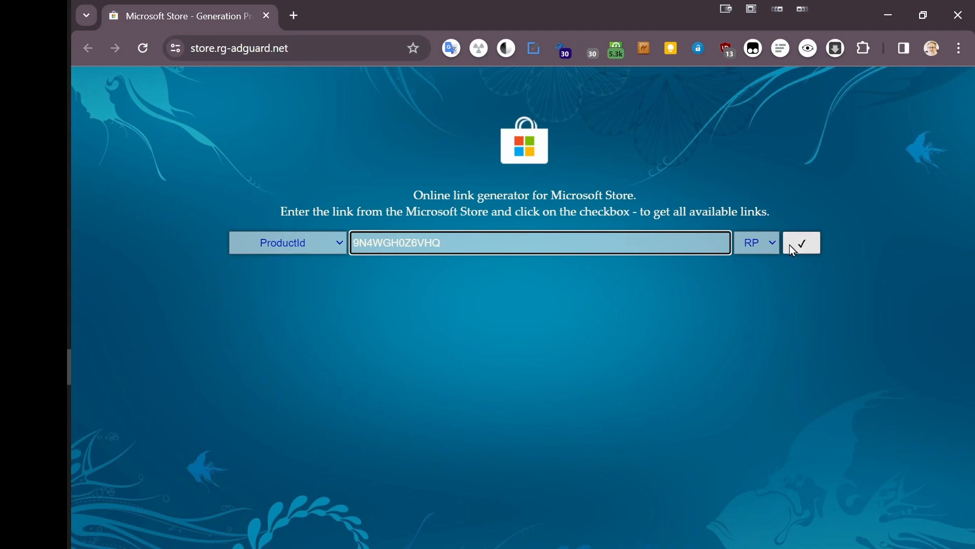
mouse_move(800, 250)
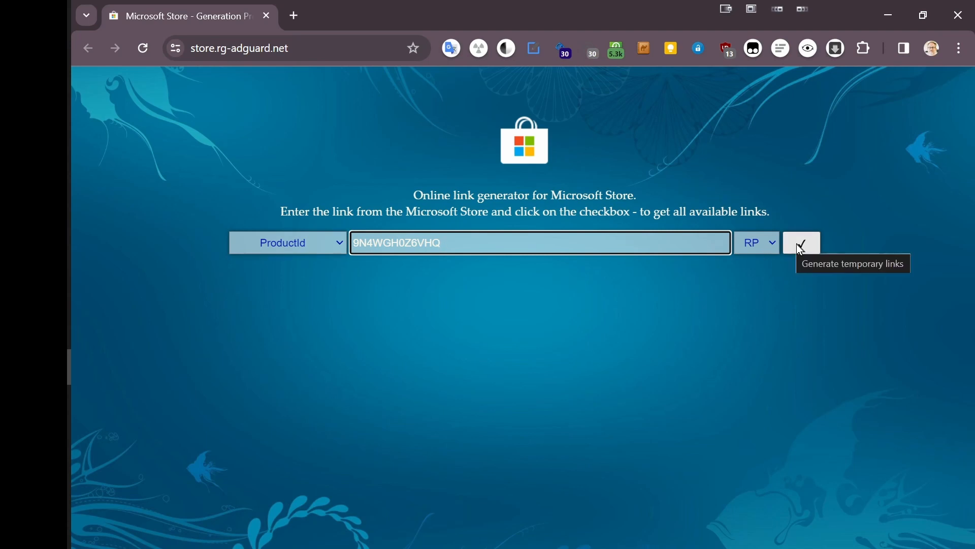
left_click(801, 243)
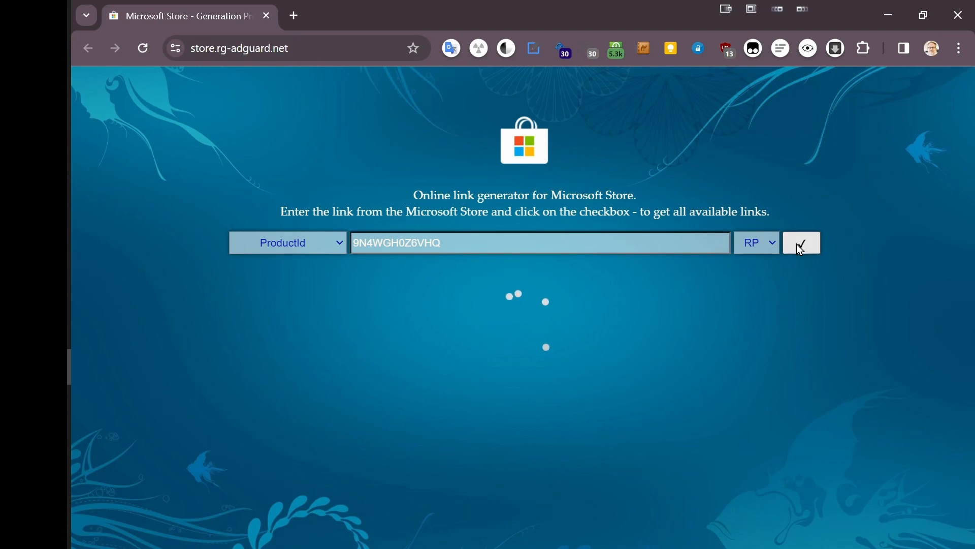
left_click(800, 242)
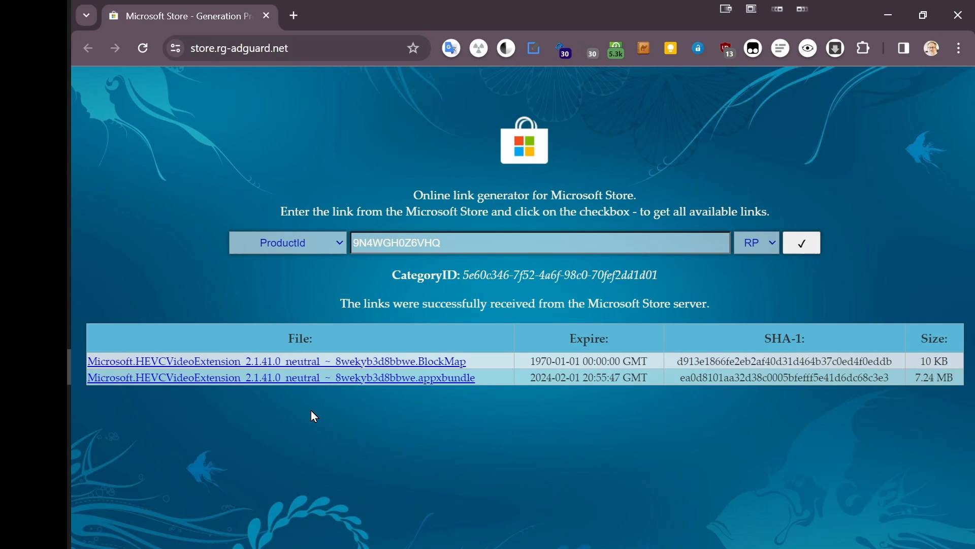
mouse_move(457, 366)
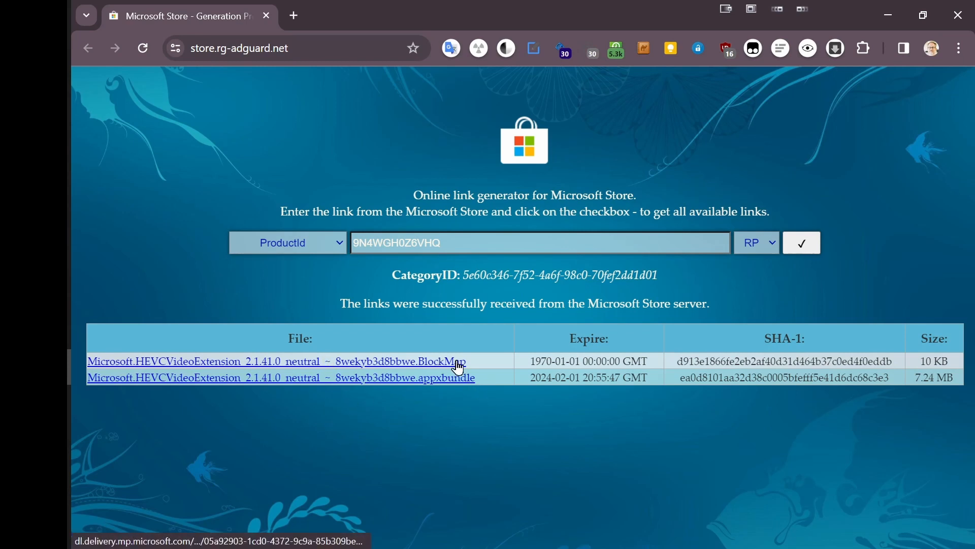
mouse_move(482, 390)
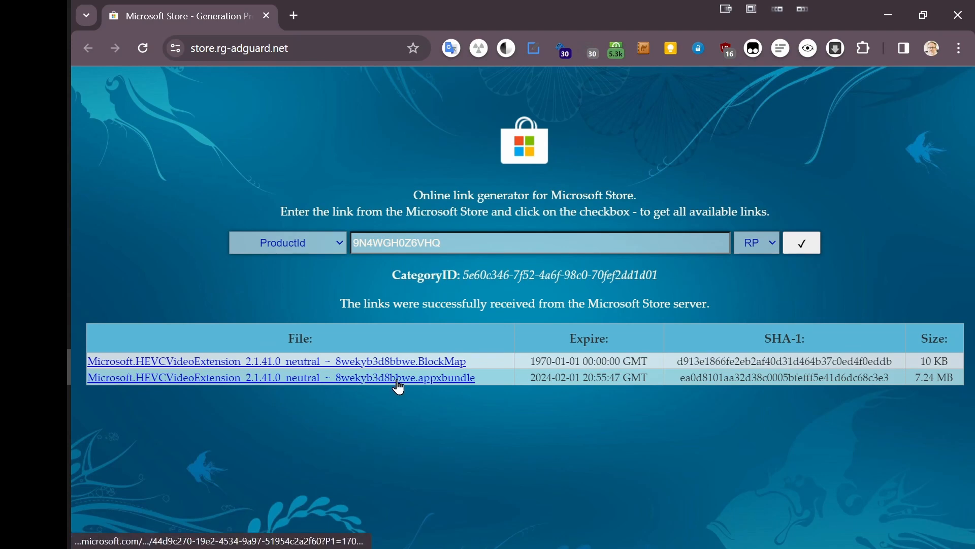
right_click(394, 377)
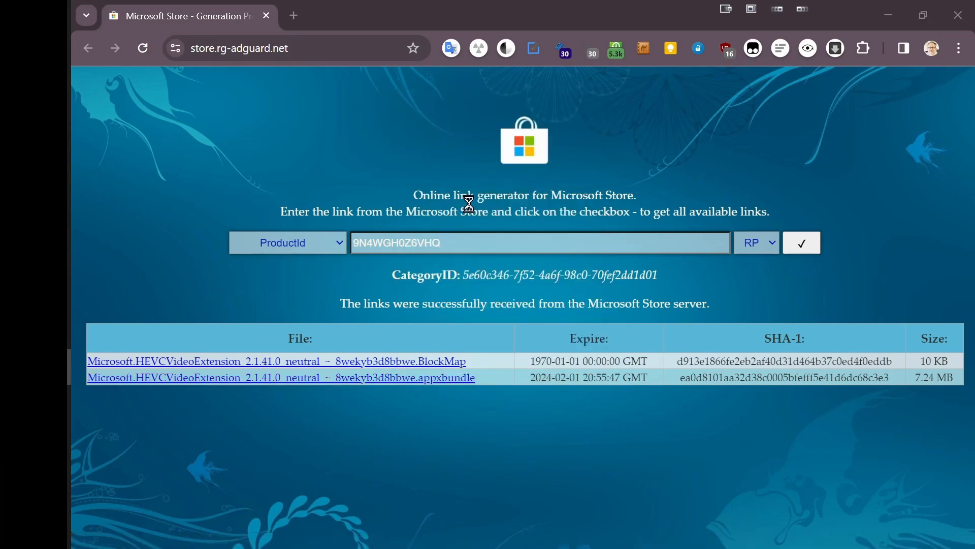
Save the HEVC appxbundle link into Downloads and keep the blocked insecure download
left_click(279, 377)
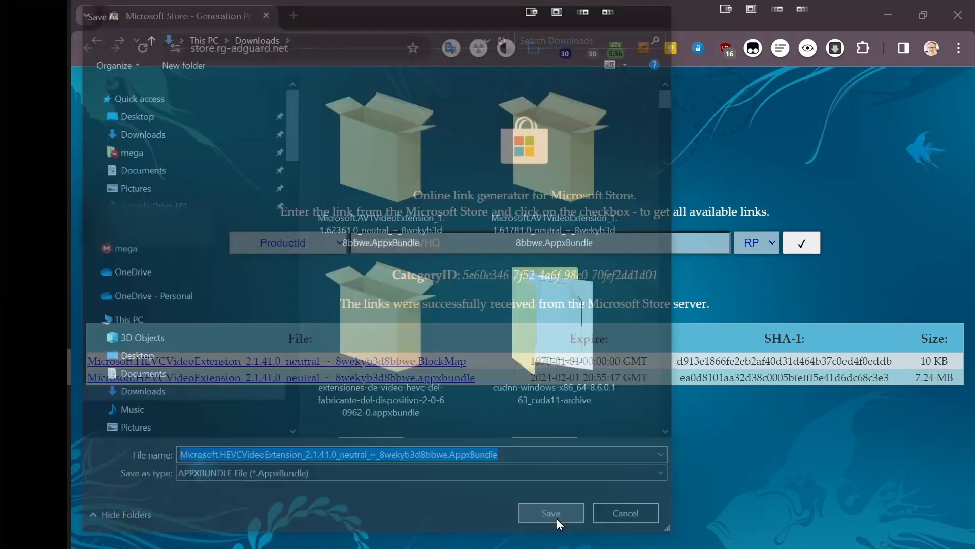
left_click(551, 512)
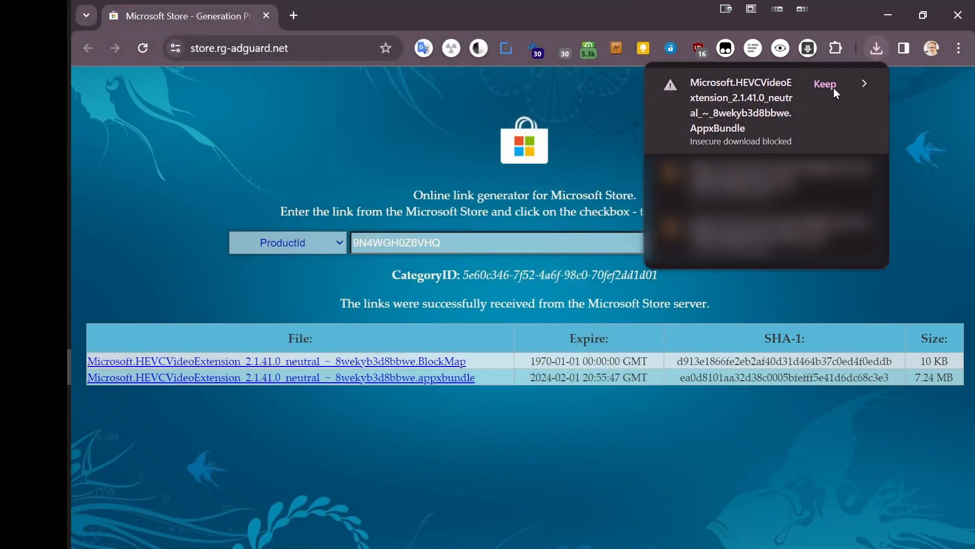
mouse_move(819, 99)
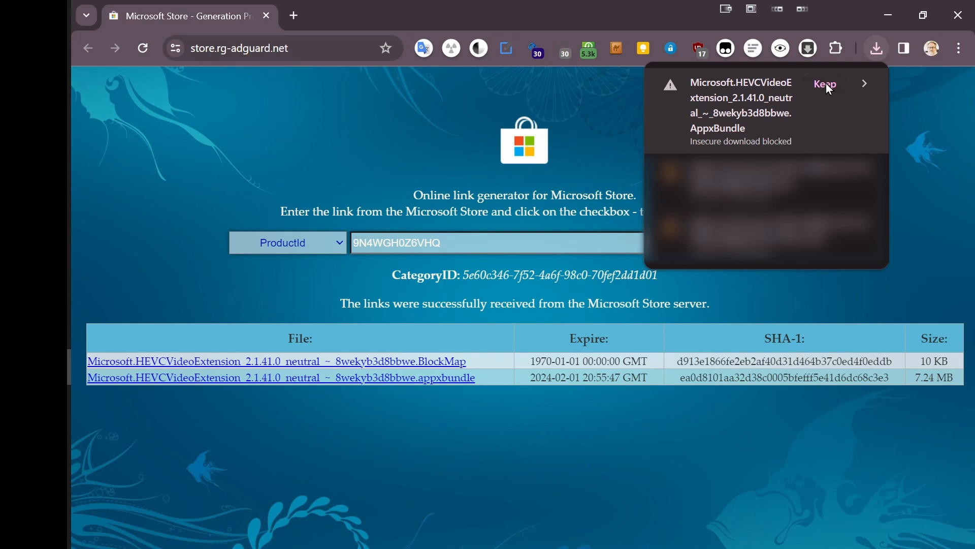
left_click(825, 83)
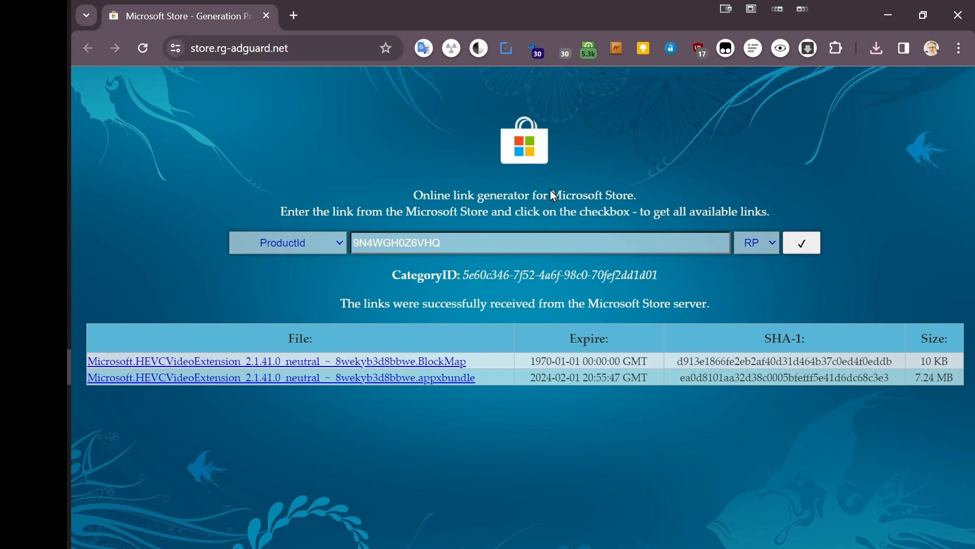
mouse_move(326, 240)
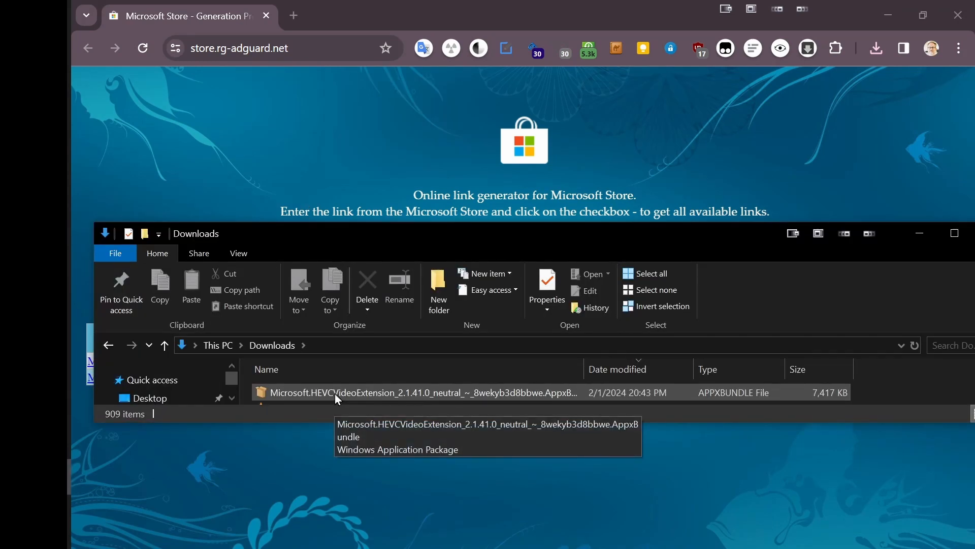
Launch the HEVCVideoExtension .AppxBundle from Downloads, bringing up App Installer
left_click(336, 392)
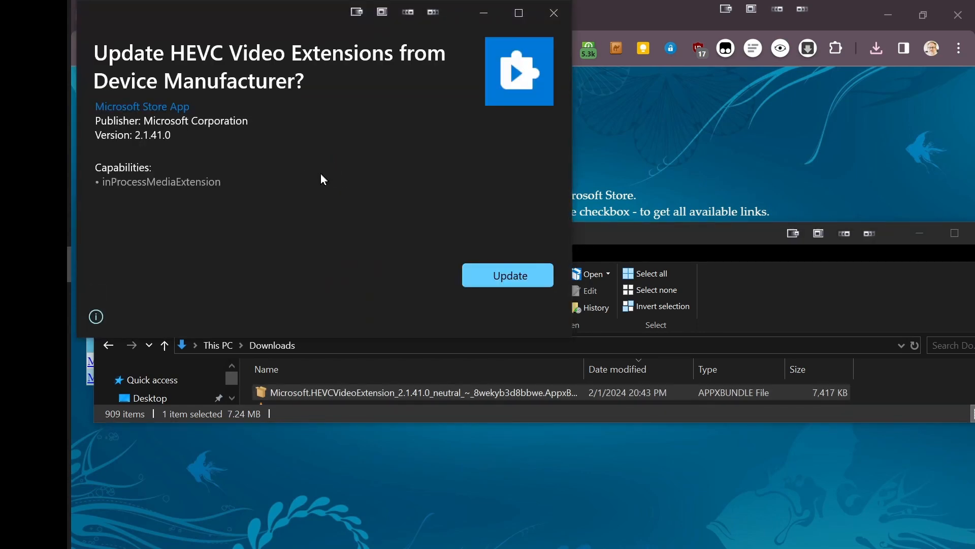
mouse_move(347, 230)
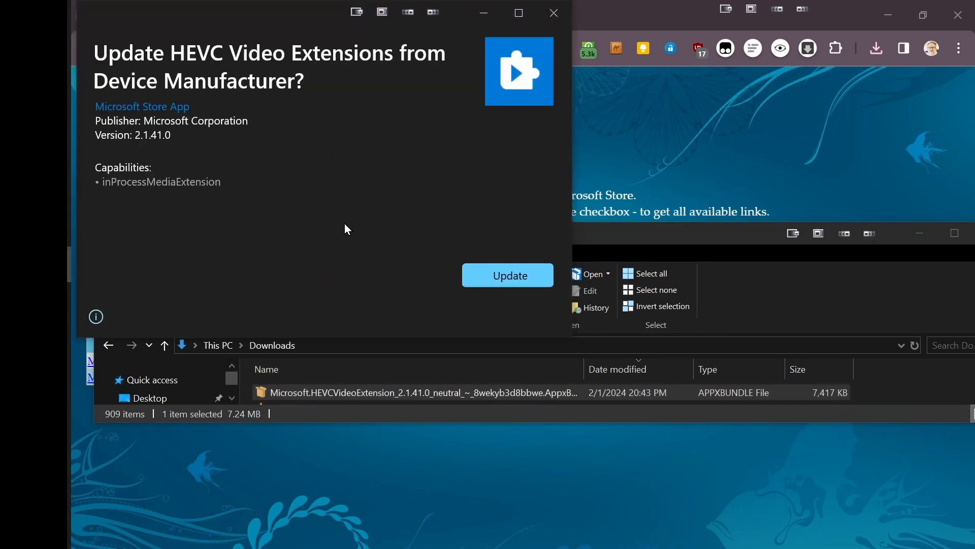
mouse_move(393, 259)
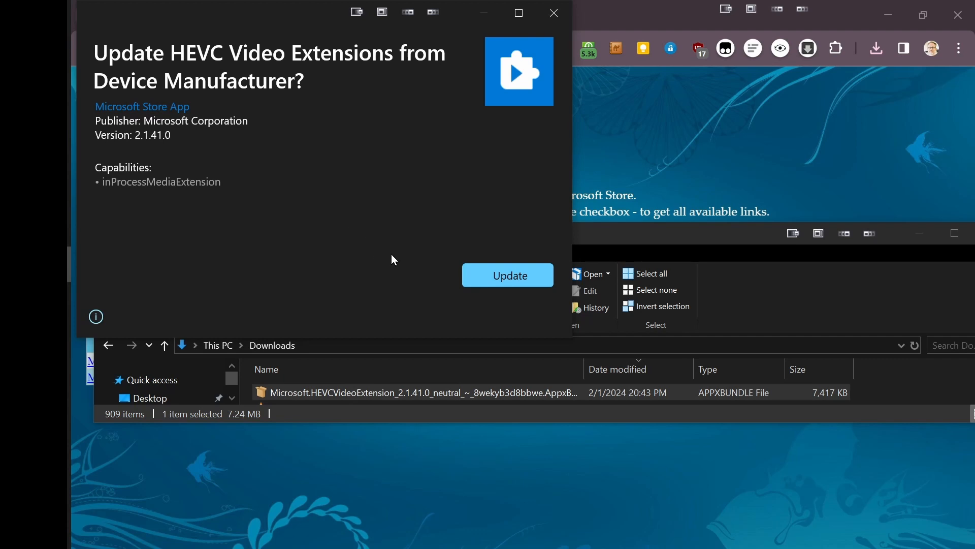
mouse_move(457, 281)
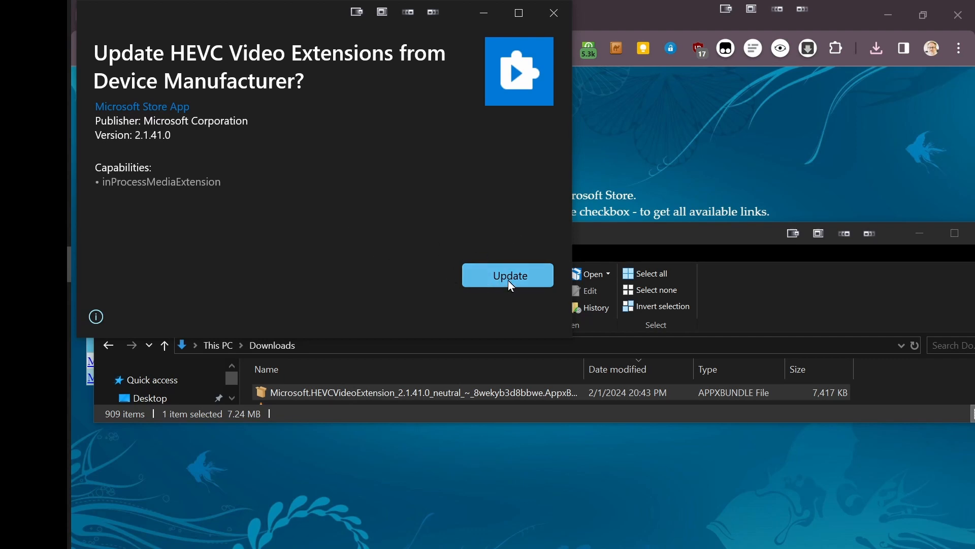
Run the HEVC Video Extensions 2.1.41.0 update until 'is ready!' and close the installer
left_click(508, 274)
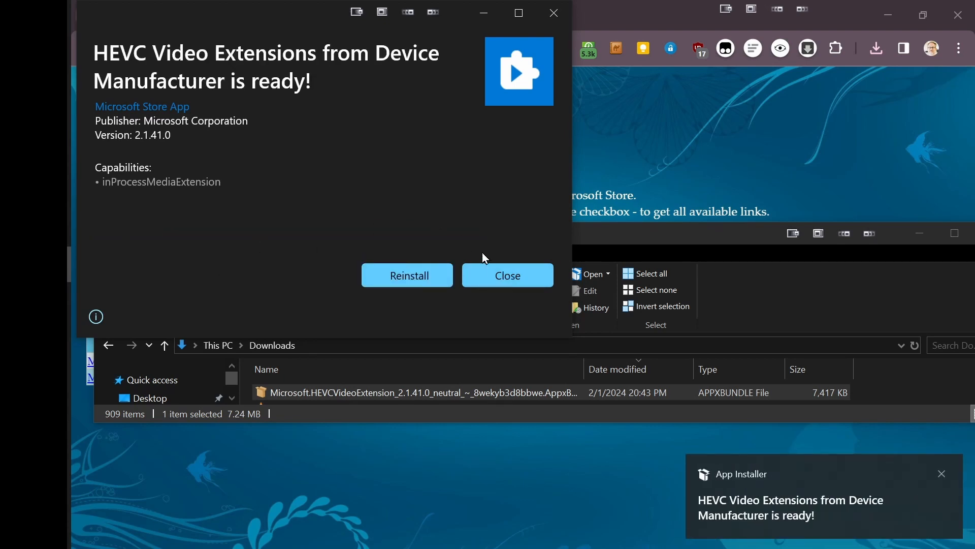
mouse_move(514, 286)
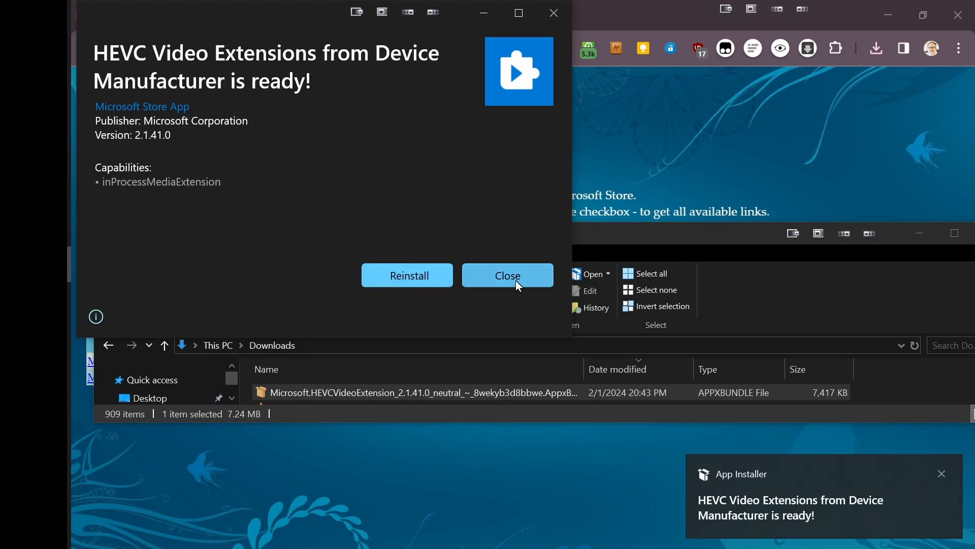
left_click(508, 275)
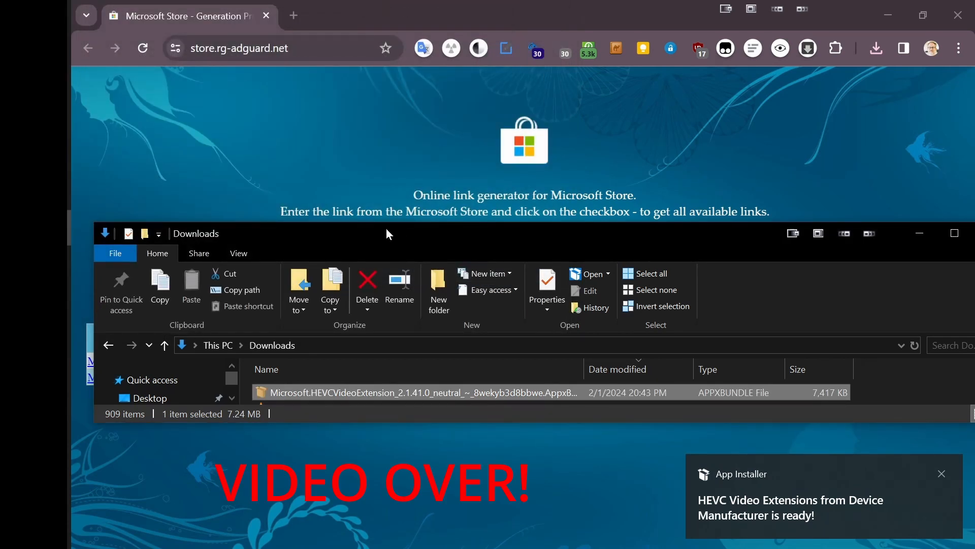
left_click(941, 473)
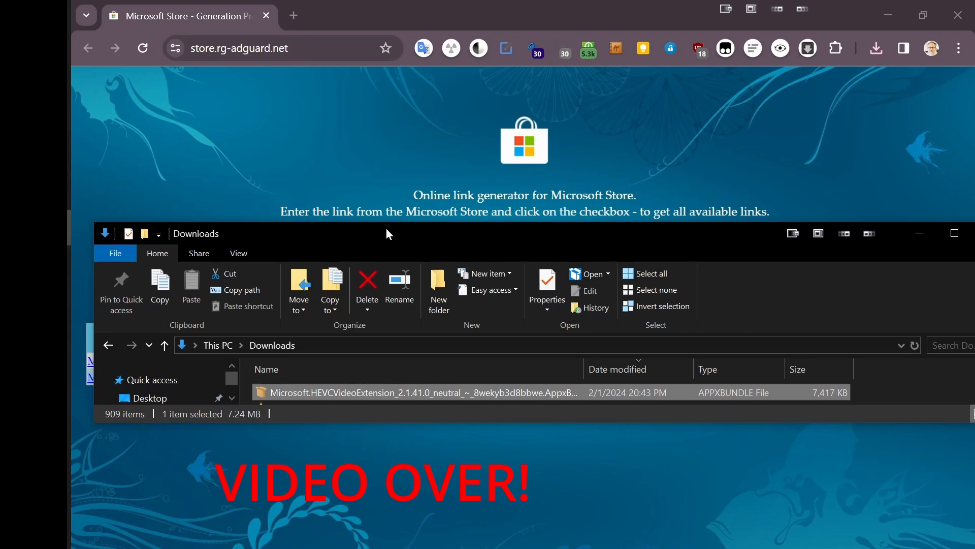
mouse_move(179, 212)
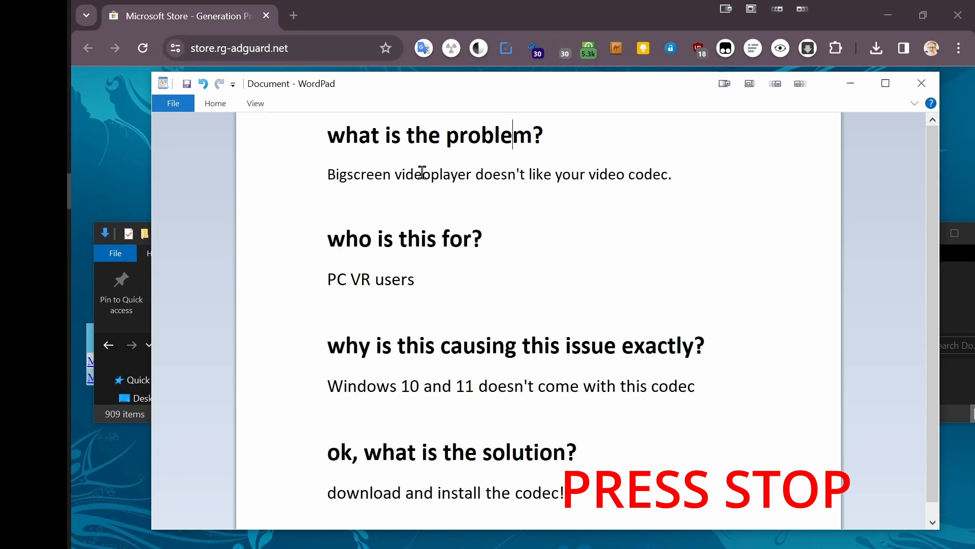
mouse_move(443, 250)
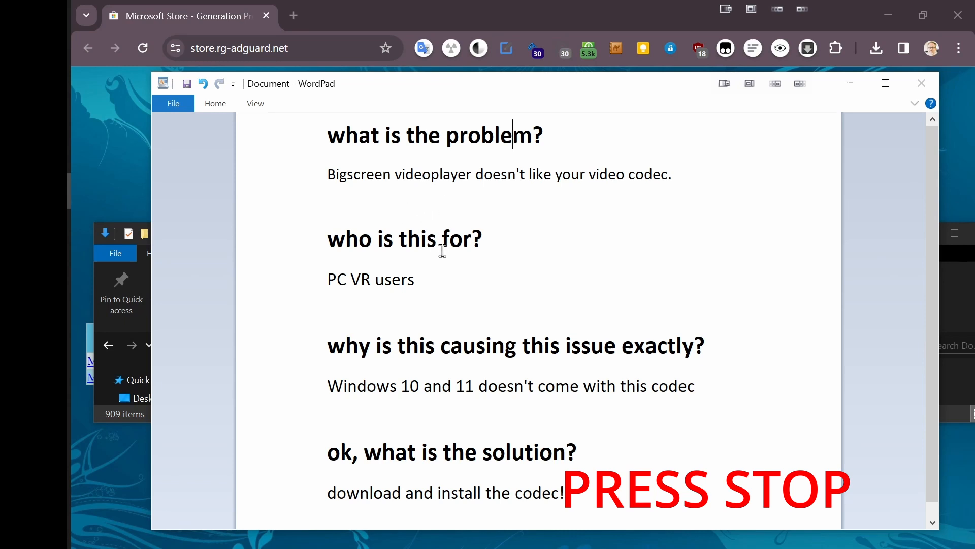
mouse_move(508, 318)
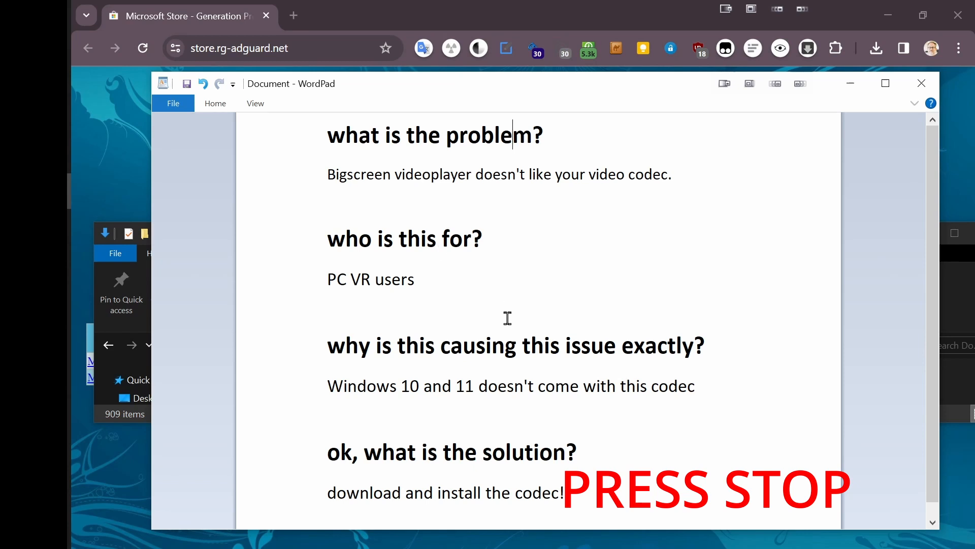